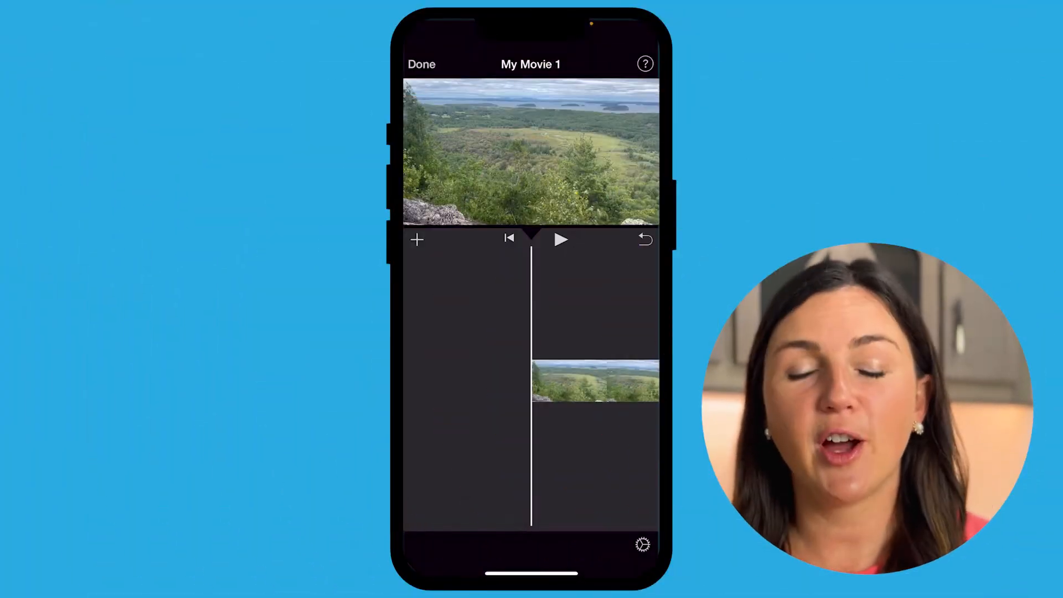
- Select the landscape clip in the timeline to reveal its editing tools
{"action": "left_click", "coordinate": [595, 380]}
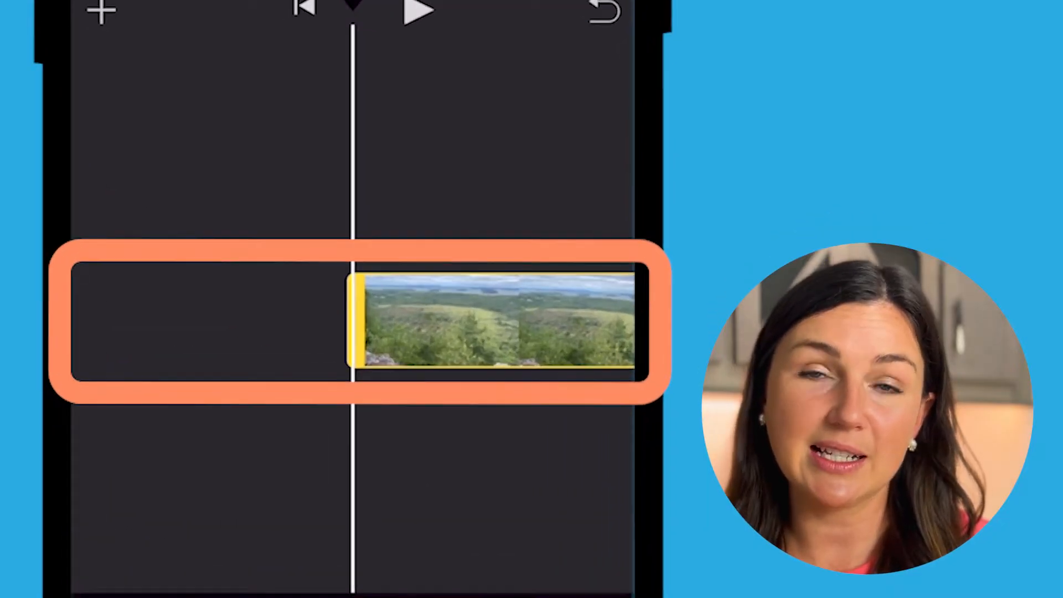
{"action": "left_click", "coordinate": [495, 322]}
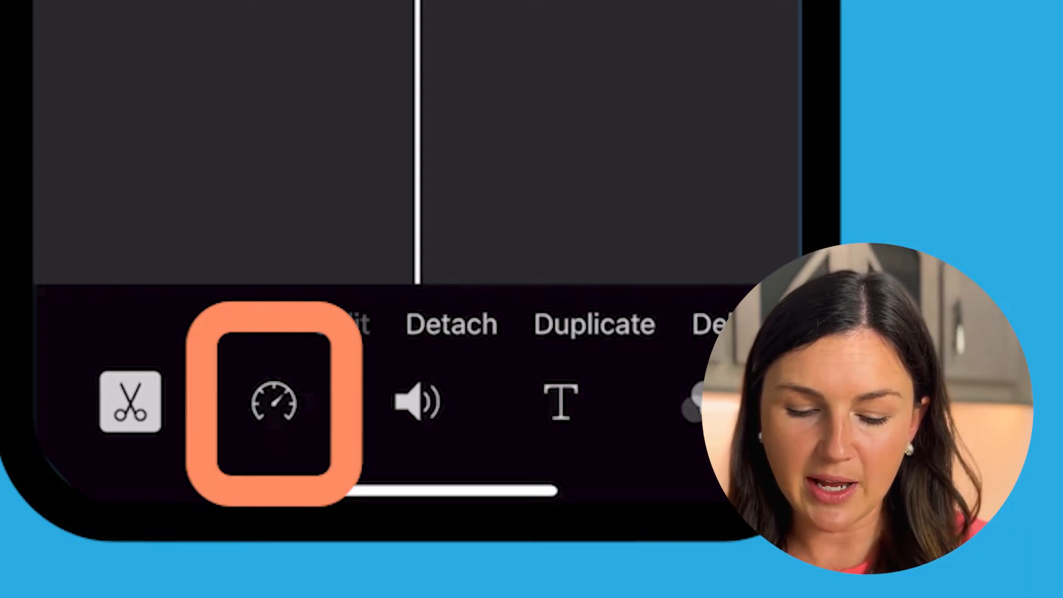
- Set the landscape clip's speed to 2x with the speed slider, shortening it to 7.2 seconds
{"action": "left_click", "coordinate": [278, 400]}
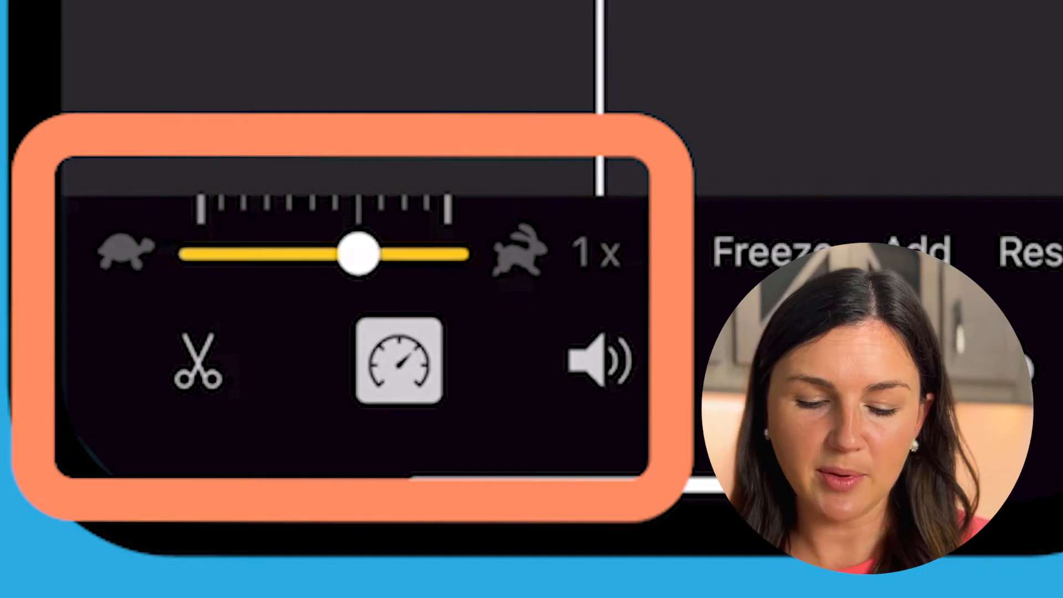
{"action": "left_click_drag", "start_coordinate": [355, 254], "coordinate": [448, 254]}
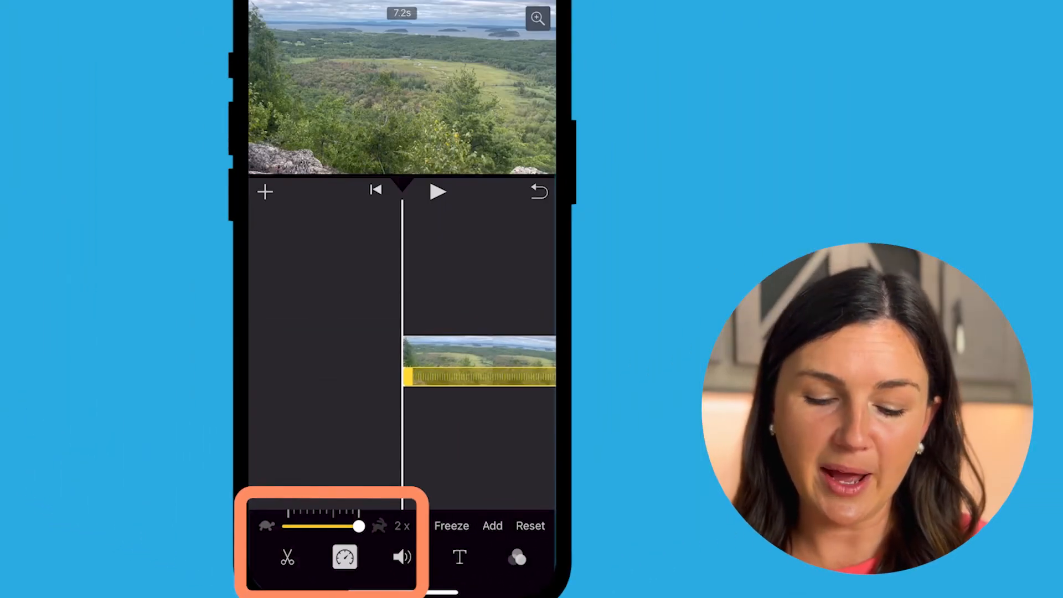
{"action": "left_click", "coordinate": [438, 192]}
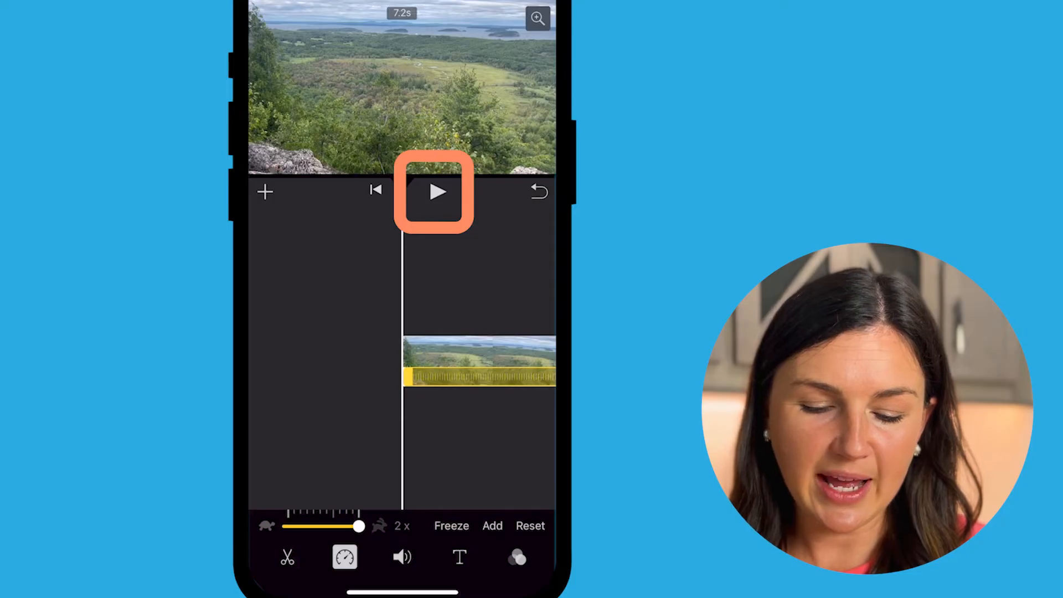
- Play the 2x landscape clip through to preview it, then stop playback
{"action": "left_click", "coordinate": [436, 191]}
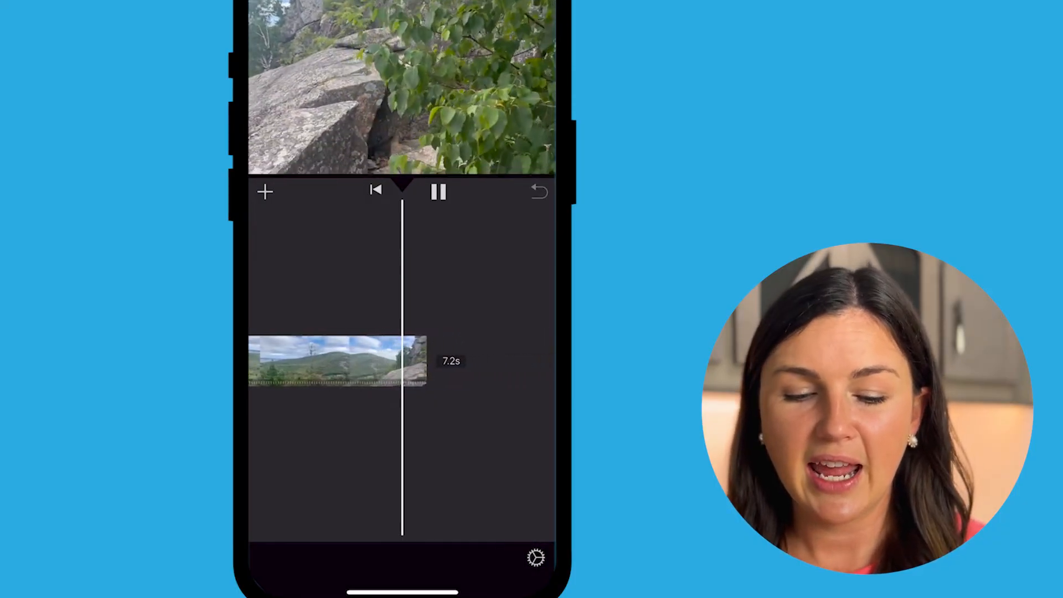
{"action": "left_click", "coordinate": [436, 191]}
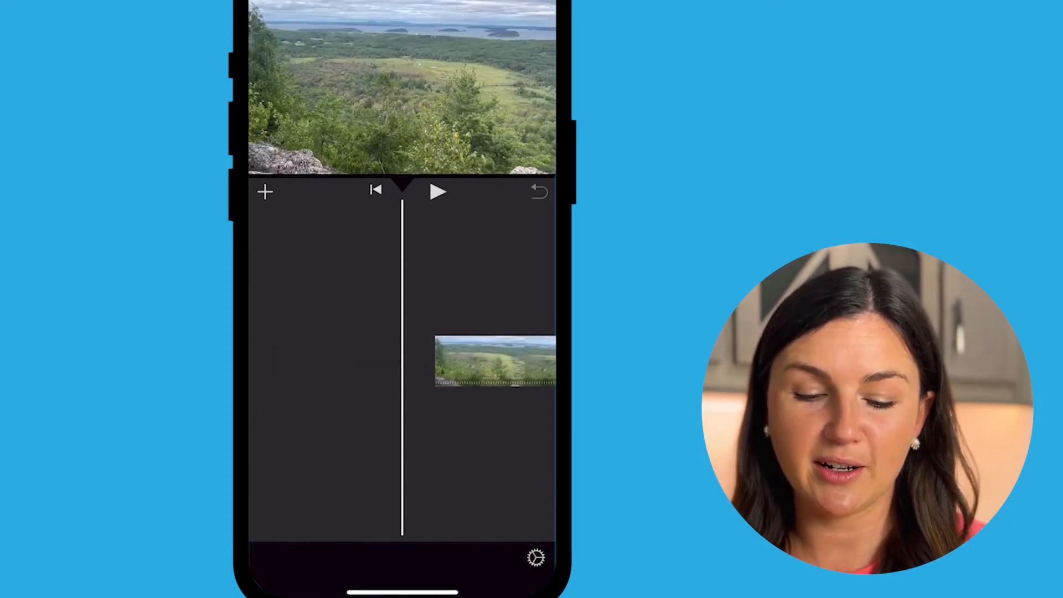
- Rewind, reselect the landscape clip and return its speed to 1x
{"action": "left_click", "coordinate": [495, 361]}
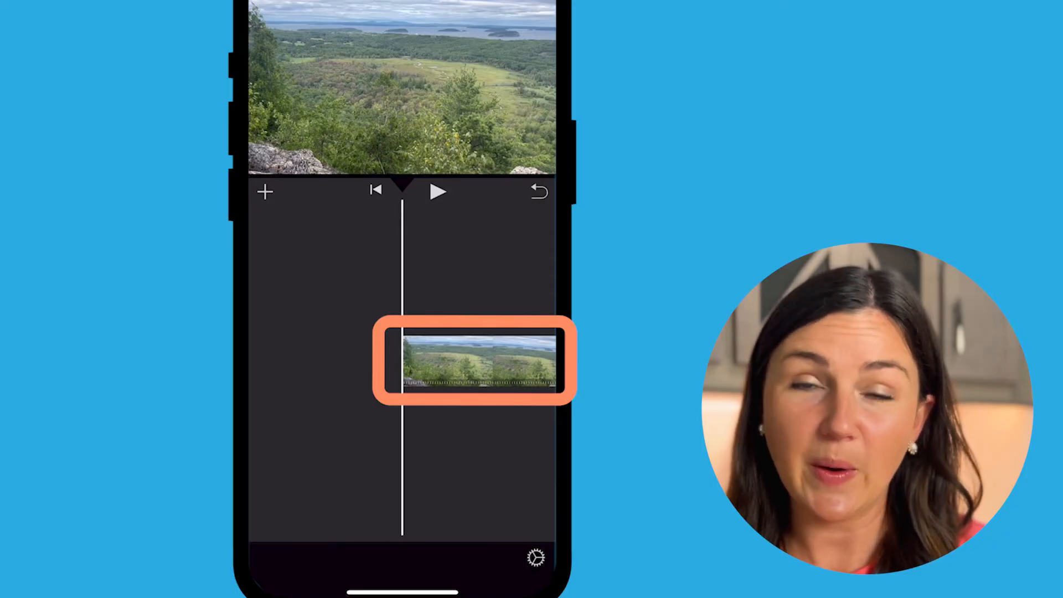
{"action": "left_click", "coordinate": [344, 557]}
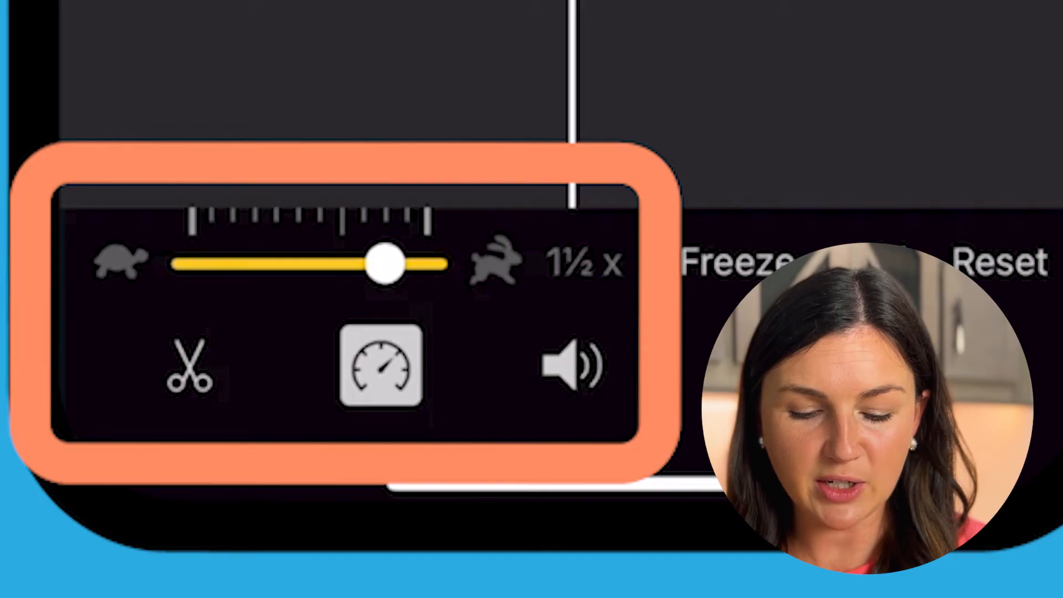
{"action": "left_click_drag", "start_coordinate": [387, 263], "coordinate": [339, 263]}
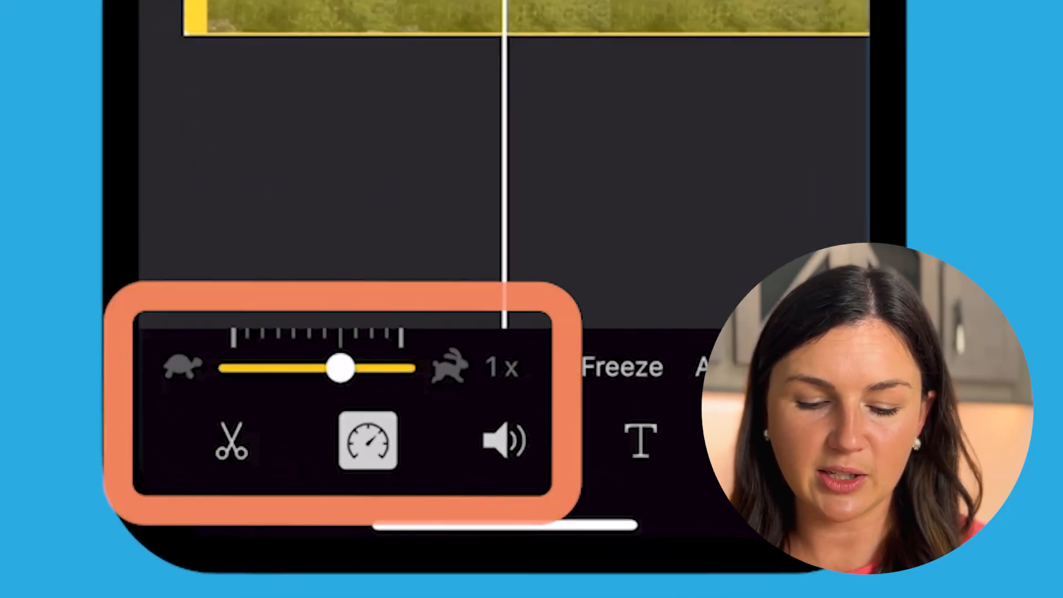
- Drag the speed slider fully toward the turtle so the clip reads 1/8x
{"action": "left_click_drag", "start_coordinate": [339, 368], "coordinate": [189, 259]}
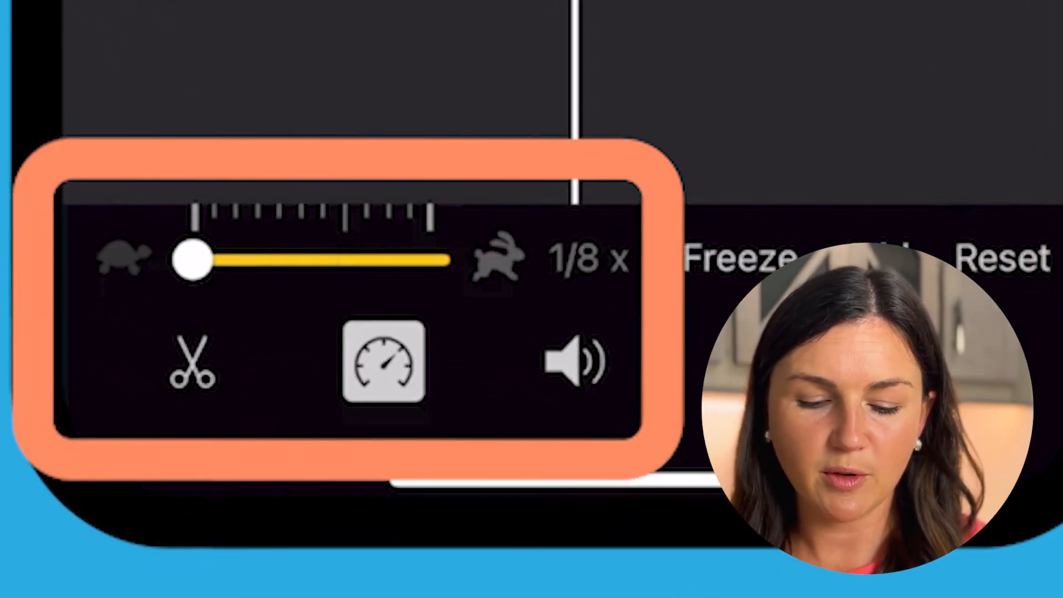